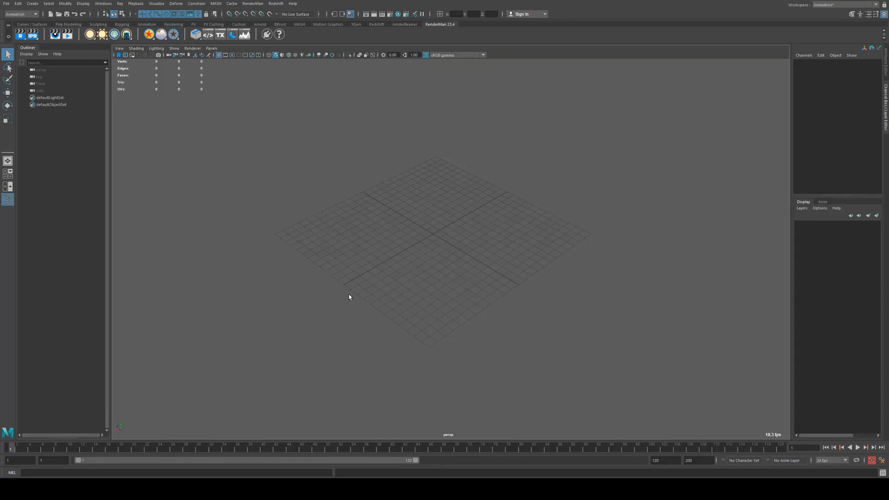
pyautogui.moveTo(385, 248)
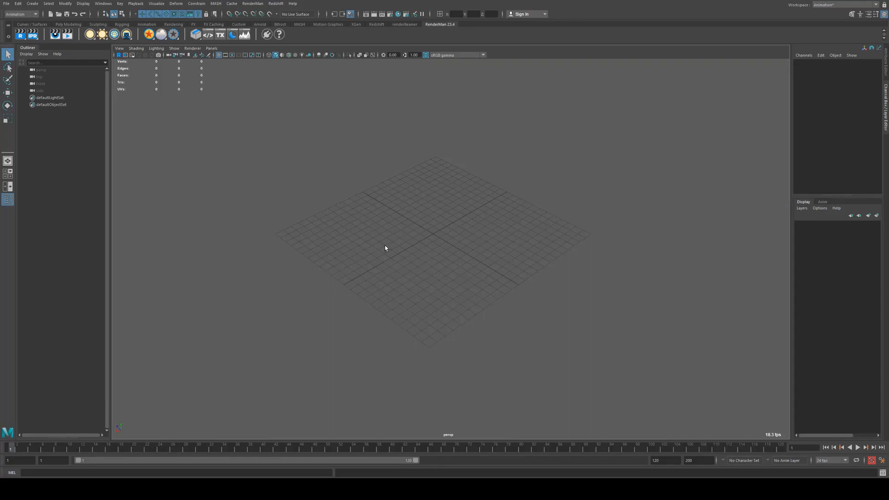
pyautogui.moveTo(402, 29)
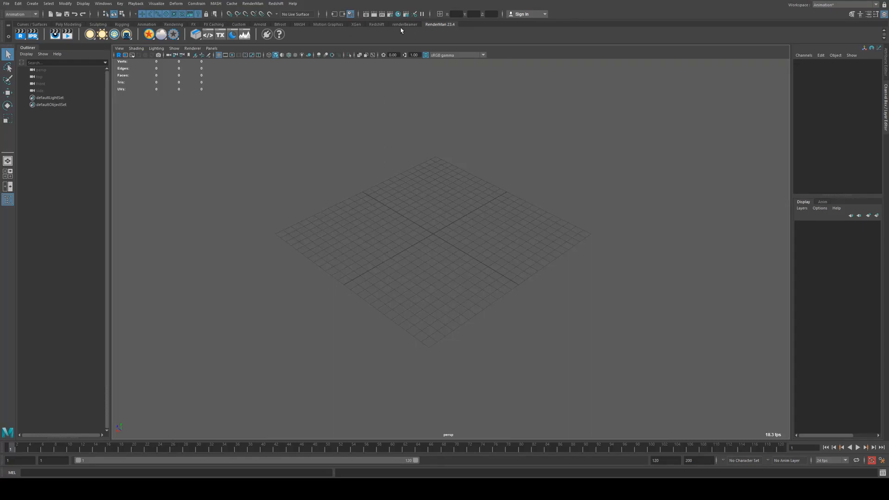
# - Create a polygon plane from the Poly Modeling shelf
pyautogui.click(68, 24)
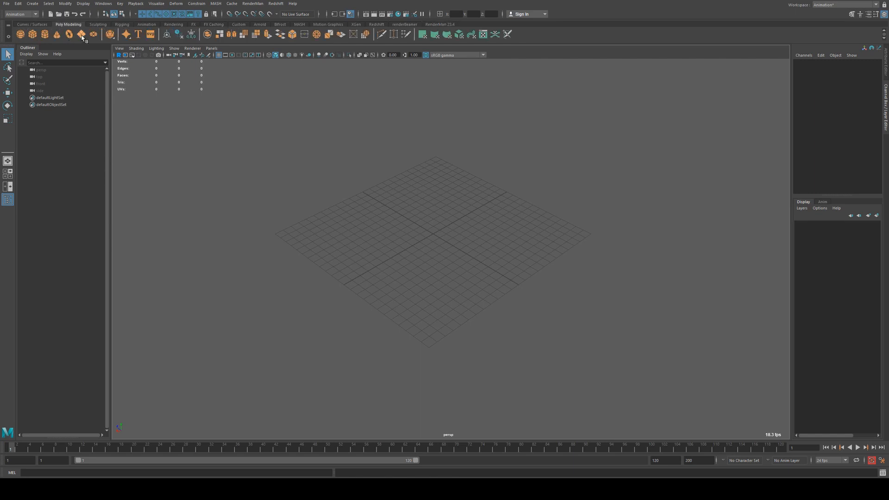
pyautogui.click(82, 34)
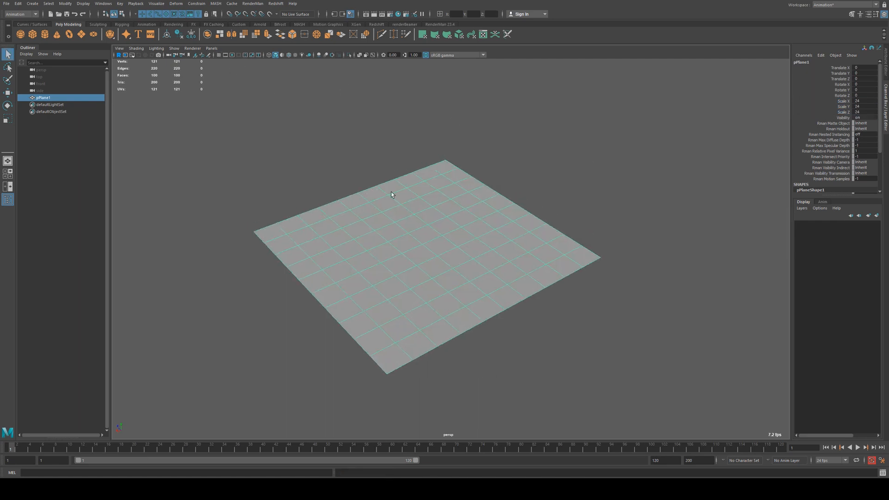
pyautogui.moveTo(470, 45)
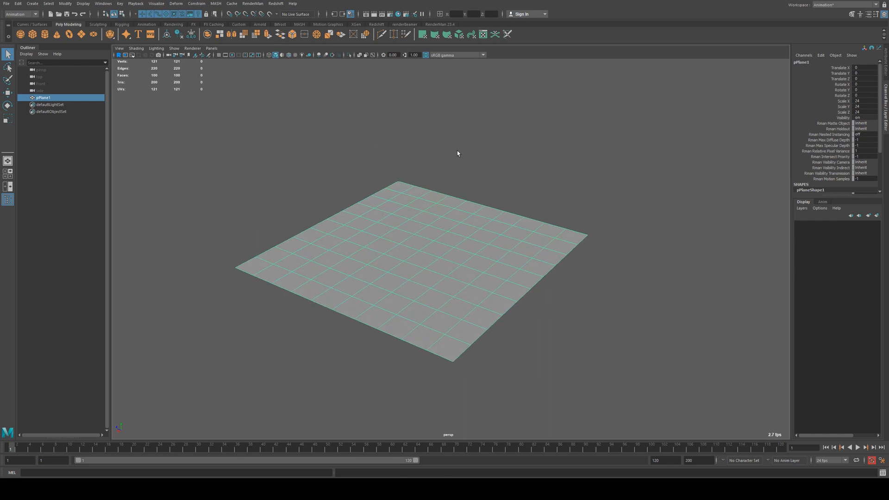
pyautogui.moveTo(571, 148)
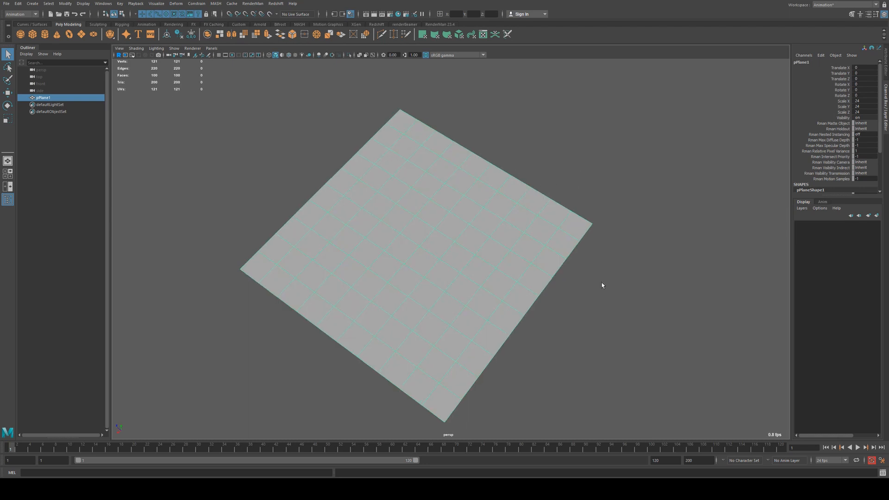
# - Switch to the RenderMan shelf to add a PxrRectLight
pyautogui.click(440, 24)
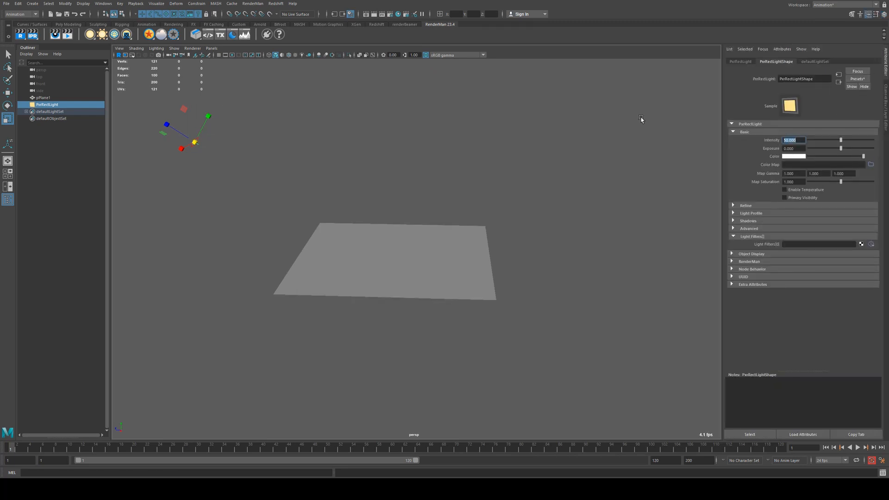
# - Assign a new PxrSurface material to the plane and name it cobble
pyautogui.click(43, 97)
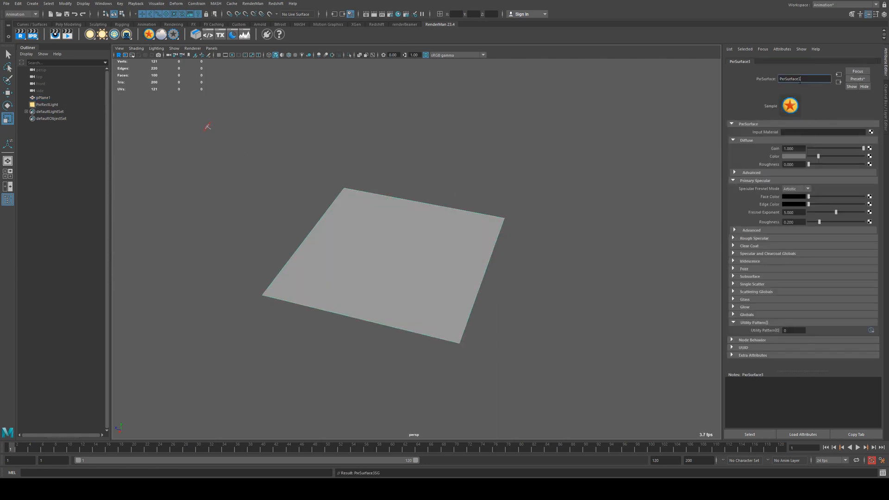
pyautogui.write('cobble')
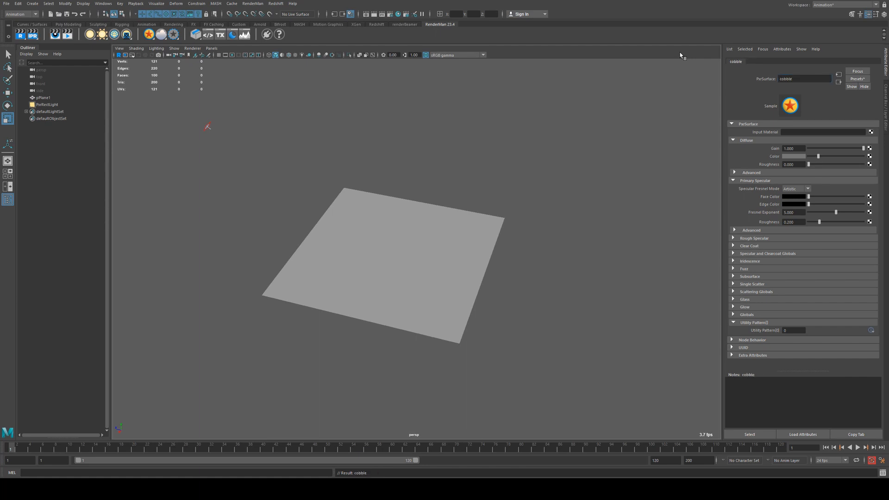
pyautogui.moveTo(748, 93)
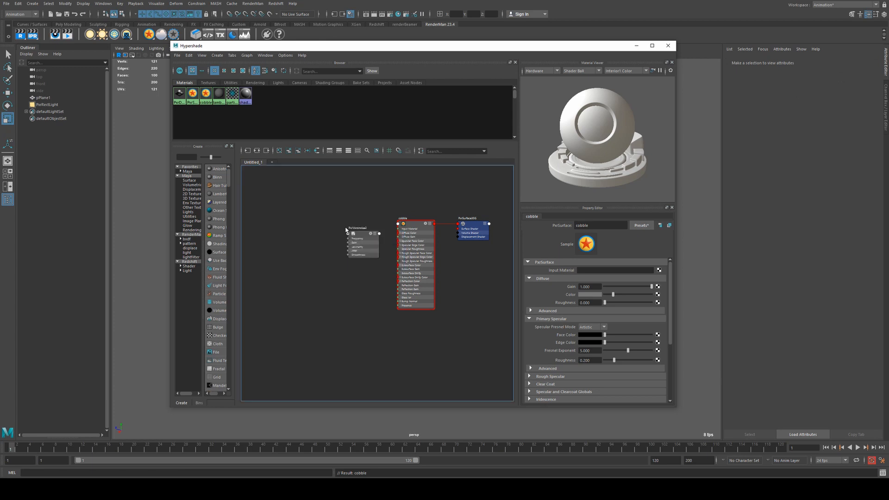
# - Connect the PxrVoronoise resultRGB to cobble's diffuse colour
pyautogui.click(361, 233)
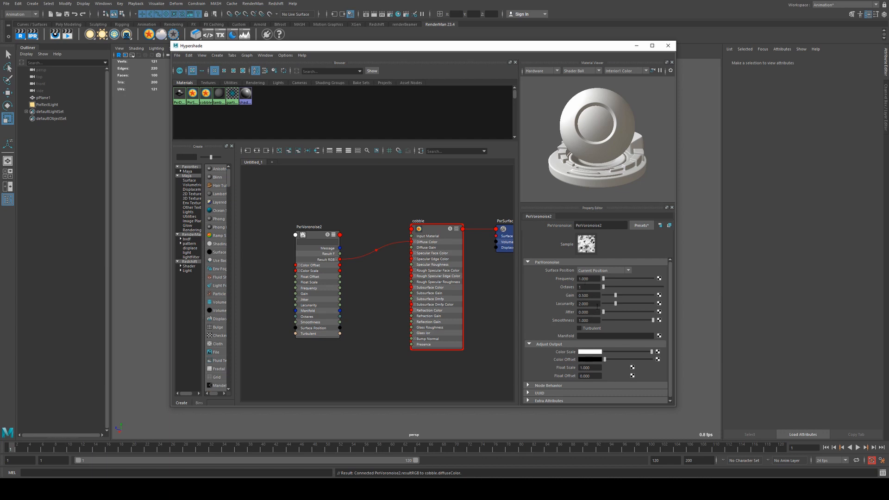
pyautogui.tripleClick(589, 295)
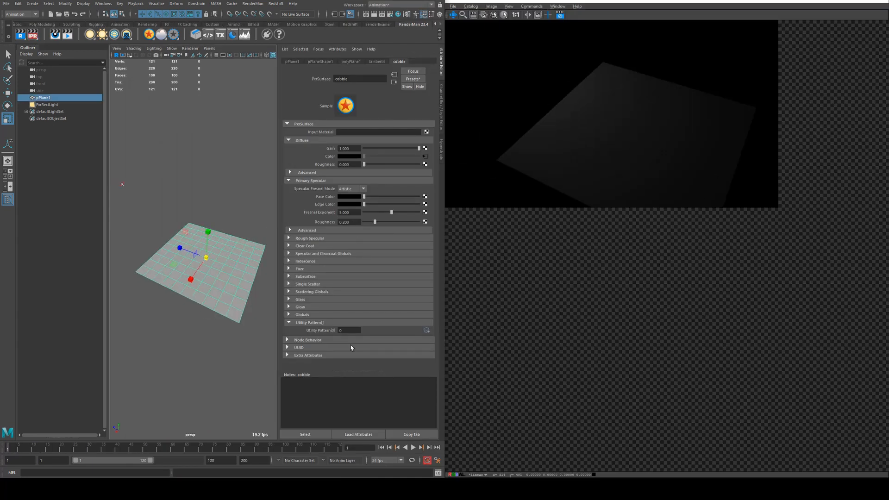
# - Select the PxrRectLight and raise its intensity to 100, then adjust exposure
pyautogui.click(48, 105)
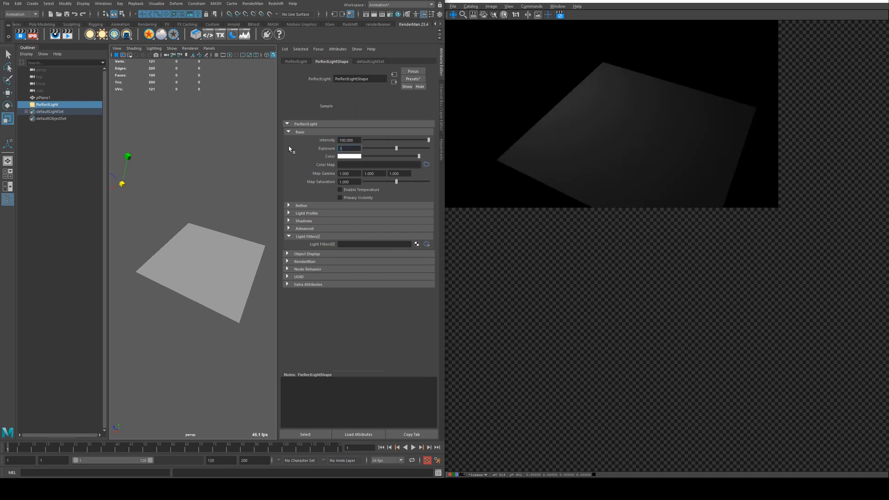
pyautogui.click(43, 98)
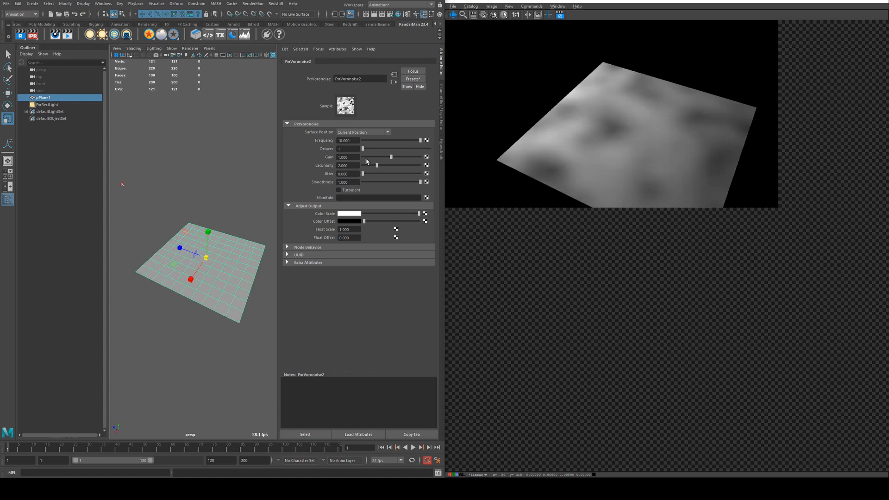
pyautogui.moveTo(353, 181)
pyautogui.write('1.000')
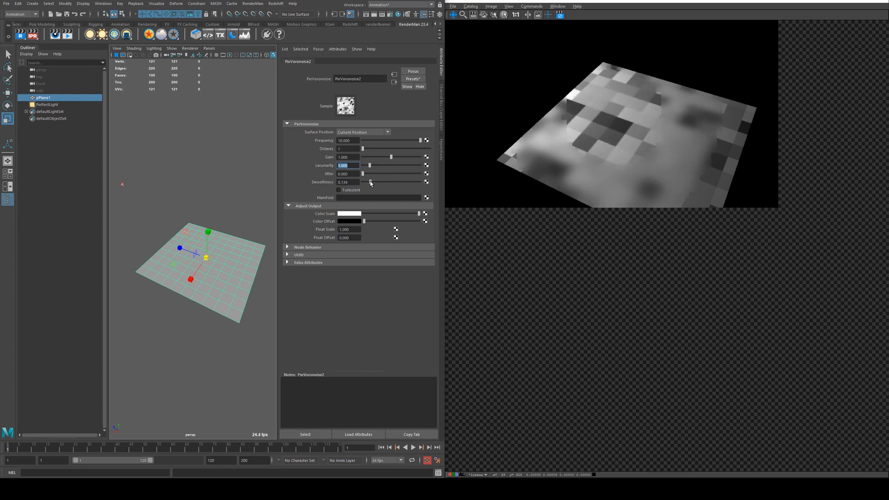
# - Drag the Voronoise smoothness down to 0 for hard-edged tiles
pyautogui.moveTo(370, 182); pyautogui.dragTo(373, 182)
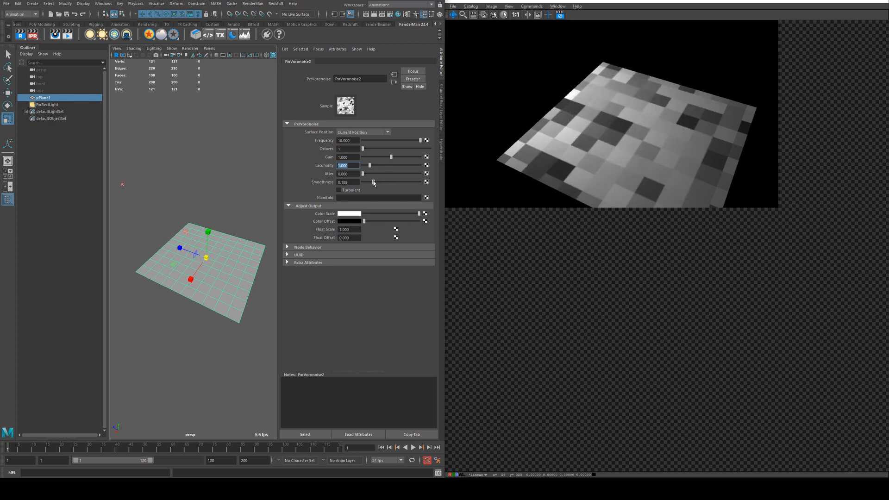
pyautogui.moveTo(374, 182); pyautogui.dragTo(368, 182)
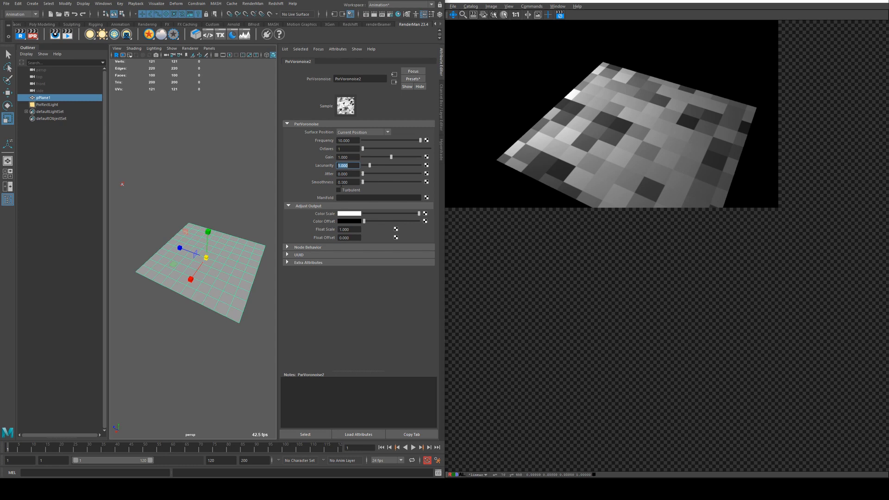
# - Enable Turbulent, raise jitter to about 0.34 and smoothness to about 0.26
pyautogui.click(339, 190)
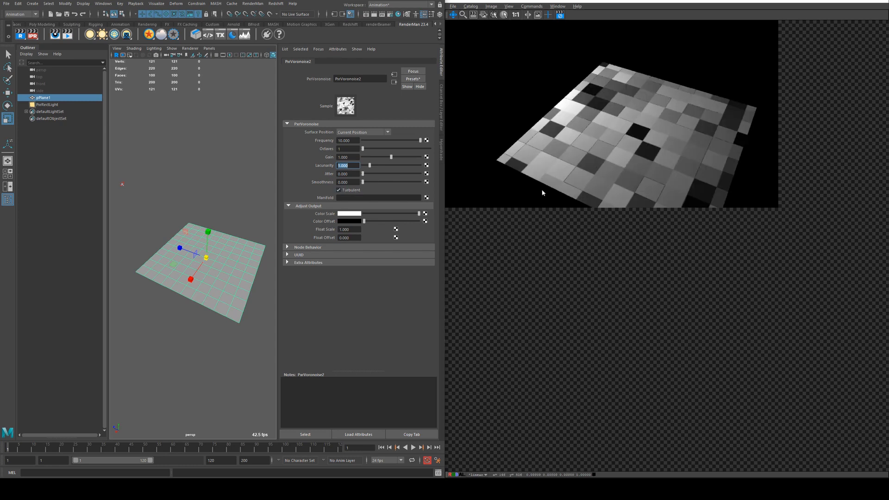
pyautogui.moveTo(644, 151)
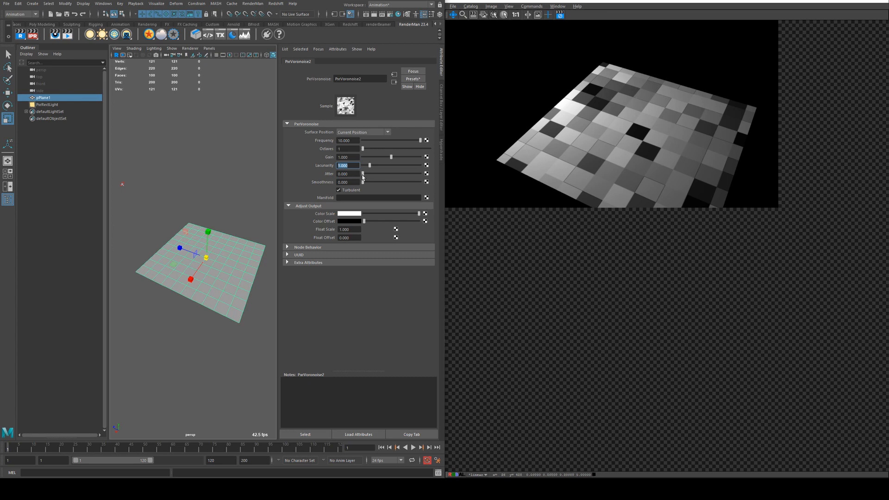
pyautogui.moveTo(362, 173); pyautogui.dragTo(381, 173)
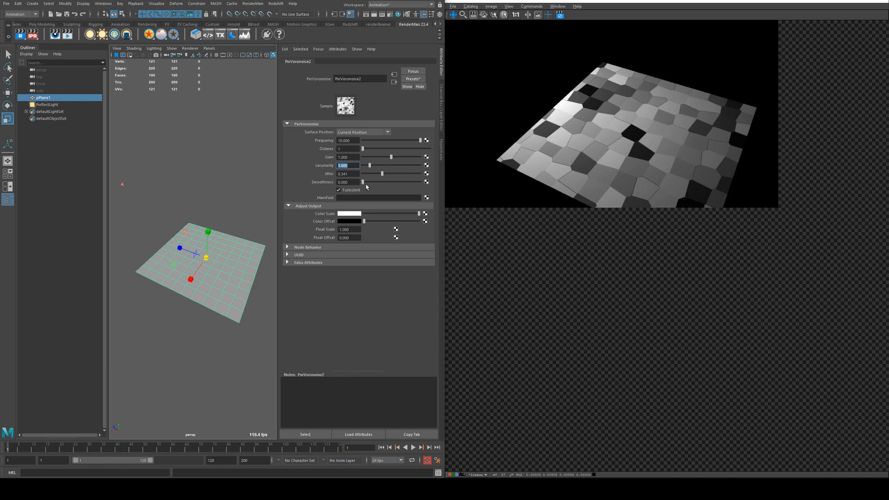
pyautogui.moveTo(363, 183); pyautogui.dragTo(377, 182)
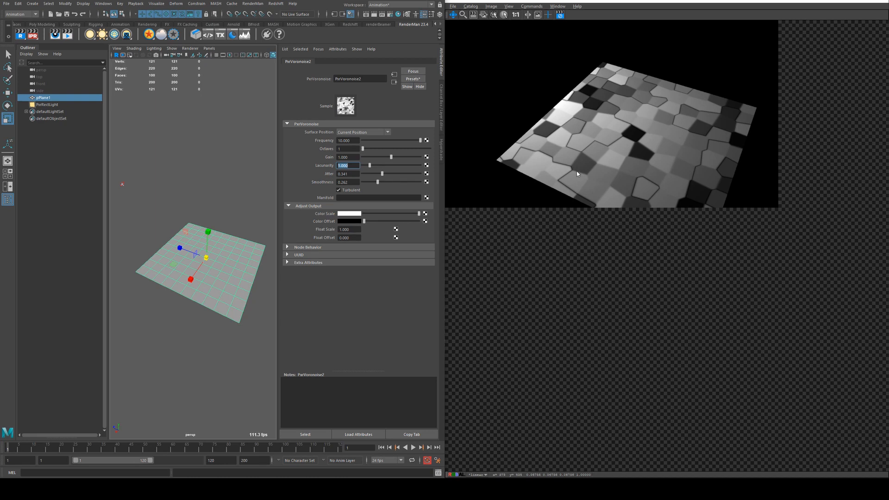
pyautogui.moveTo(577, 173)
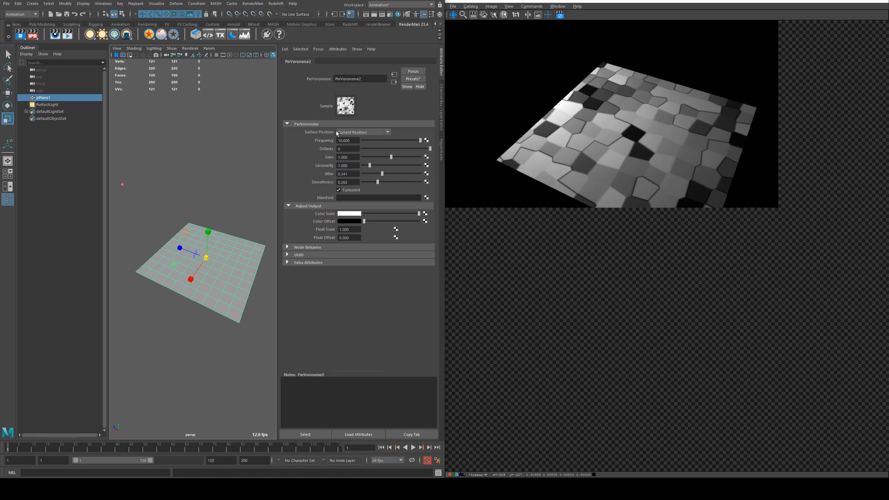
pyautogui.moveTo(375, 169)
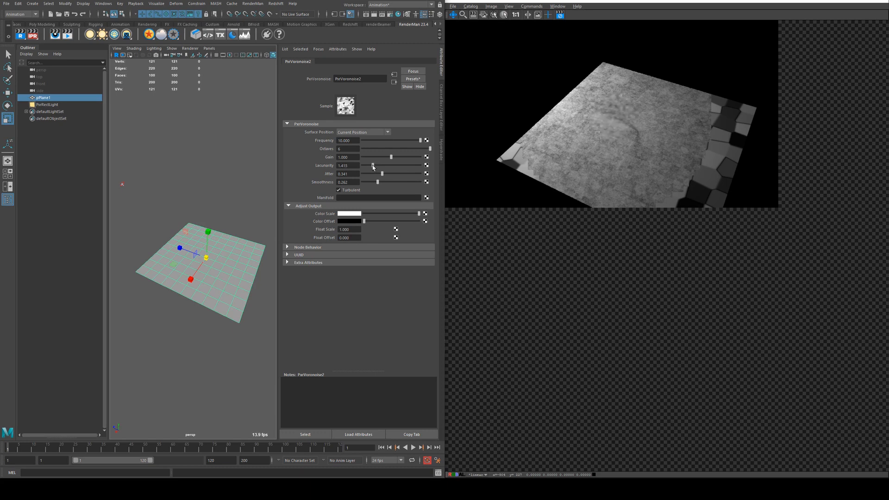
# - Raise the Voronoise lacunarity to around 1.4
pyautogui.moveTo(373, 166); pyautogui.dragTo(368, 165)
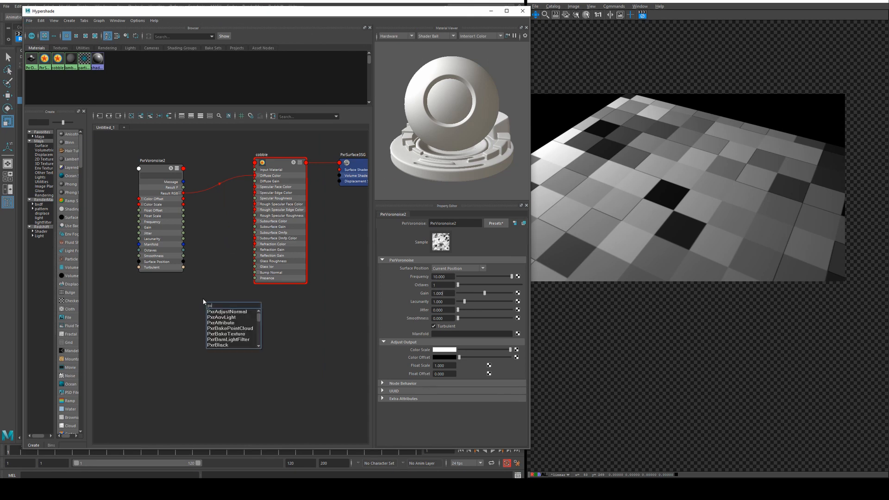
# - Add a PxrBump node to carry the Voronoise result into cobble's bump normal
pyautogui.click(216, 346)
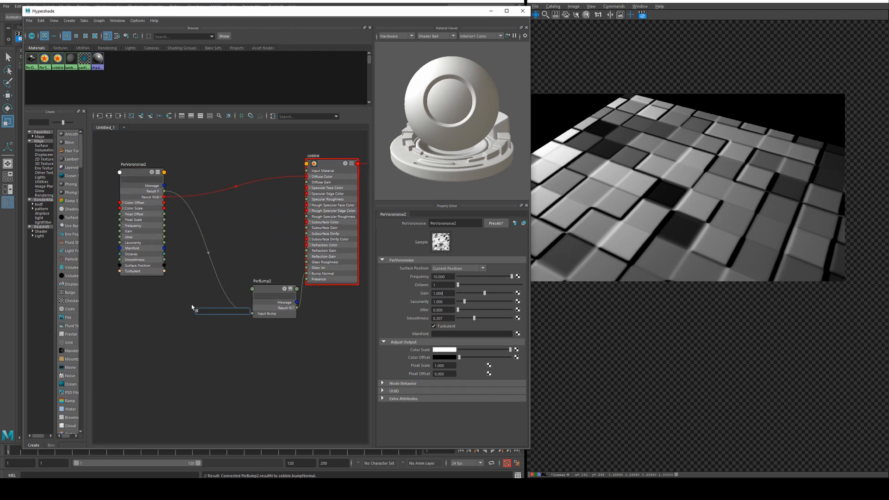
# - Add a PxrRemap node to the Hypershade graph and select it
pyautogui.write('remap')
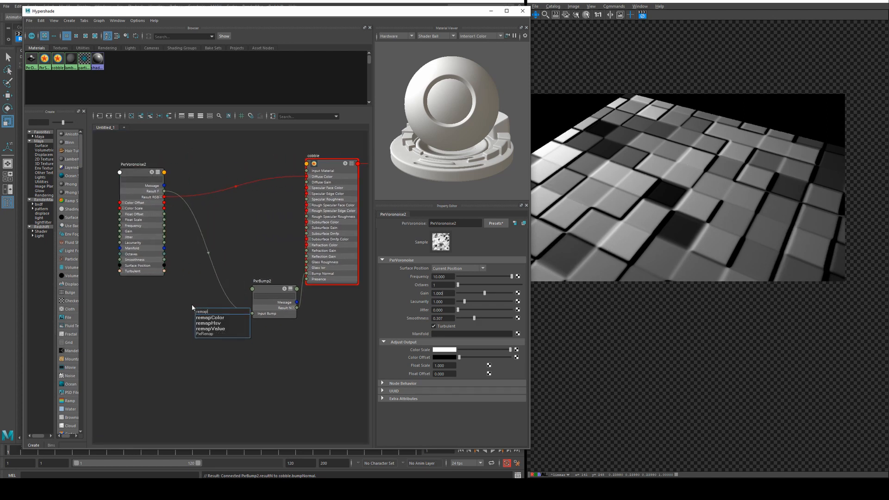
pyautogui.click(203, 333)
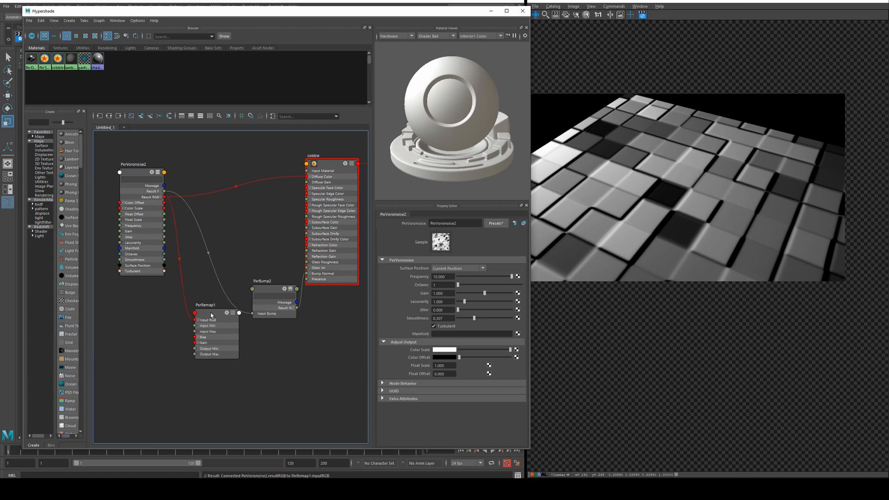
pyautogui.click(200, 292)
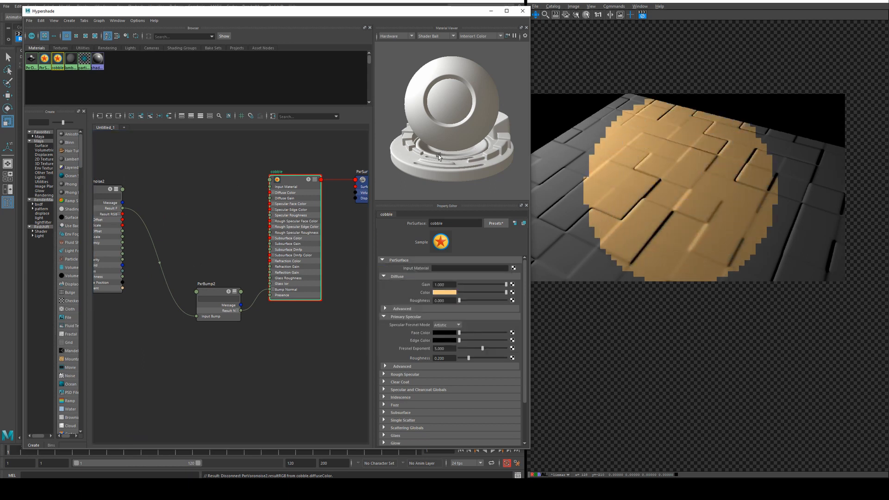
# - Break the Voronoise resultRGB link into cobble's Diffuse Color, returning to Maya afterwards
pyautogui.click(8, 492)
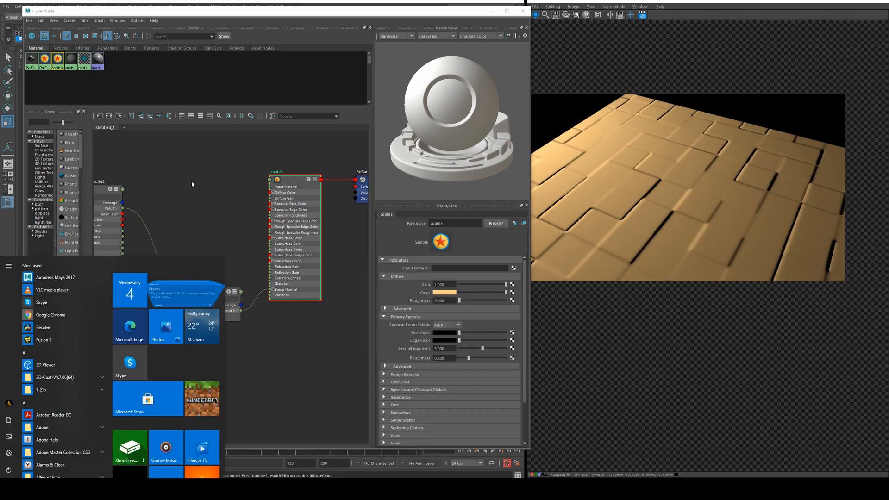
pyautogui.click(214, 187)
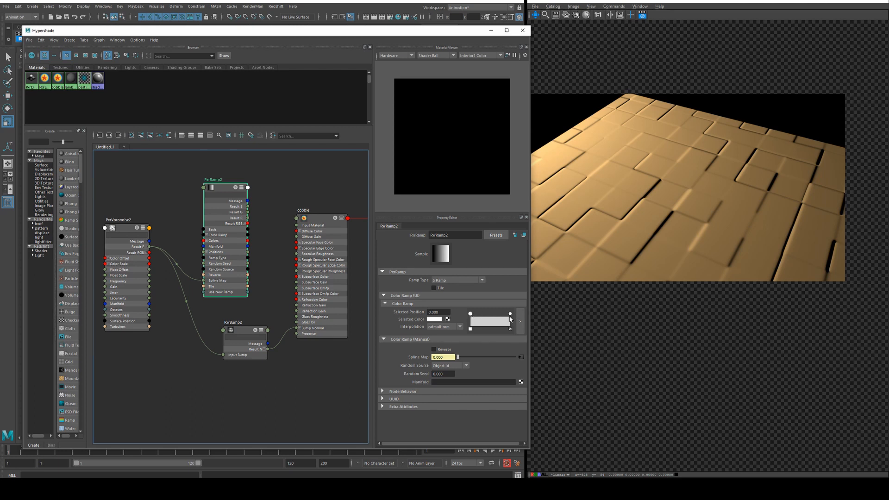
pyautogui.moveTo(492, 324)
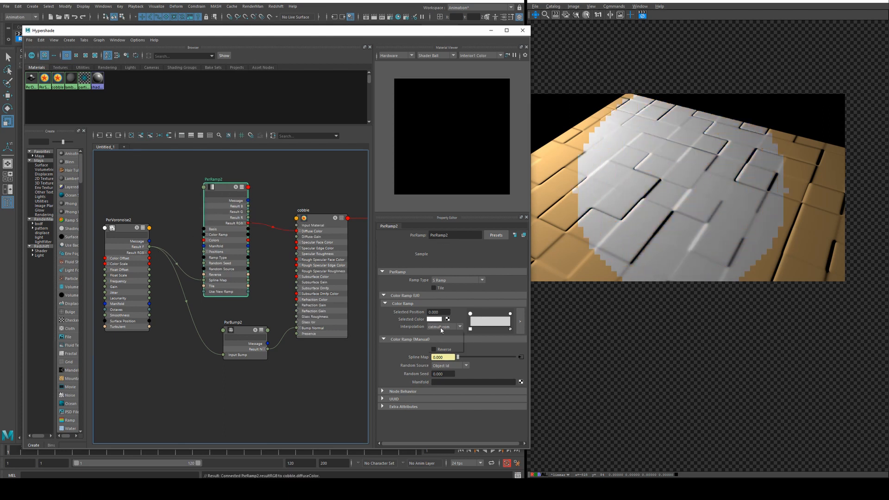
# - Set PxrRamp2 interpolation to Constant and add tan, beige and dark colour stops
pyautogui.click(445, 327)
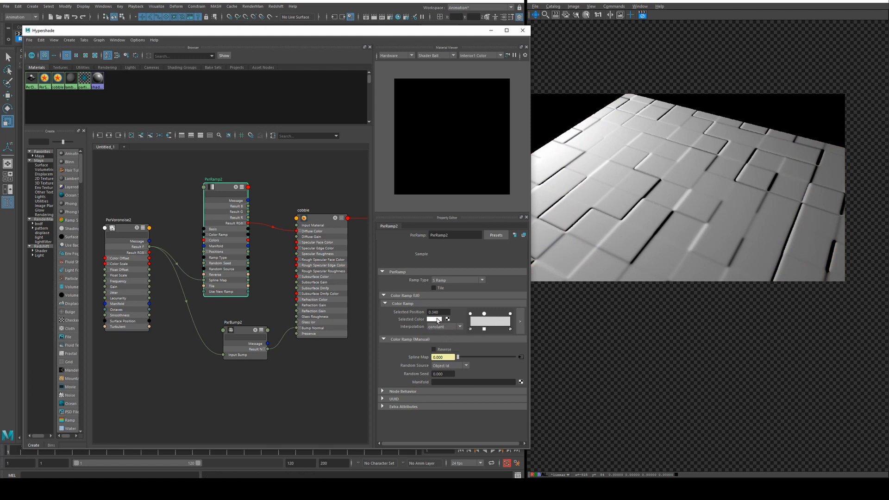
pyautogui.click(435, 318)
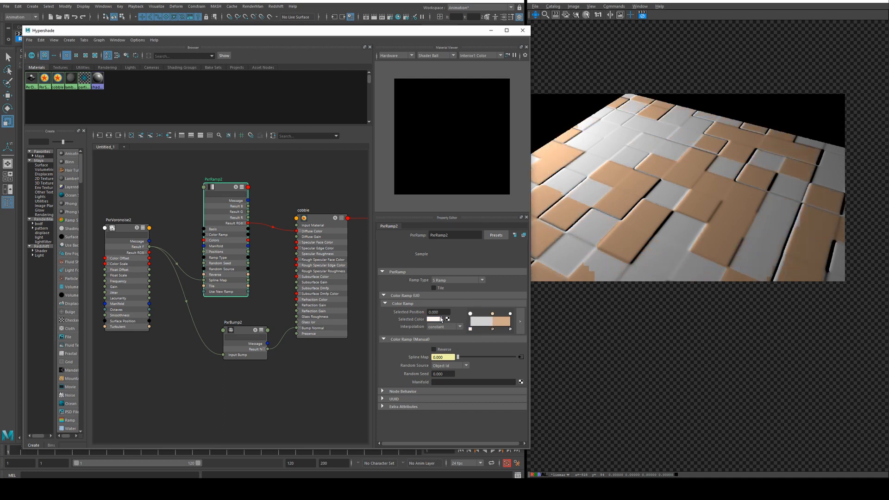
pyautogui.click(437, 319)
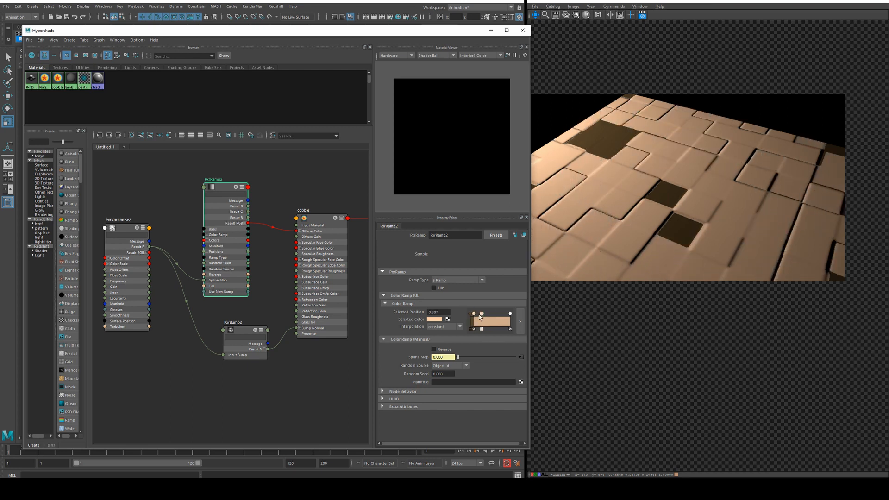
pyautogui.click(434, 319)
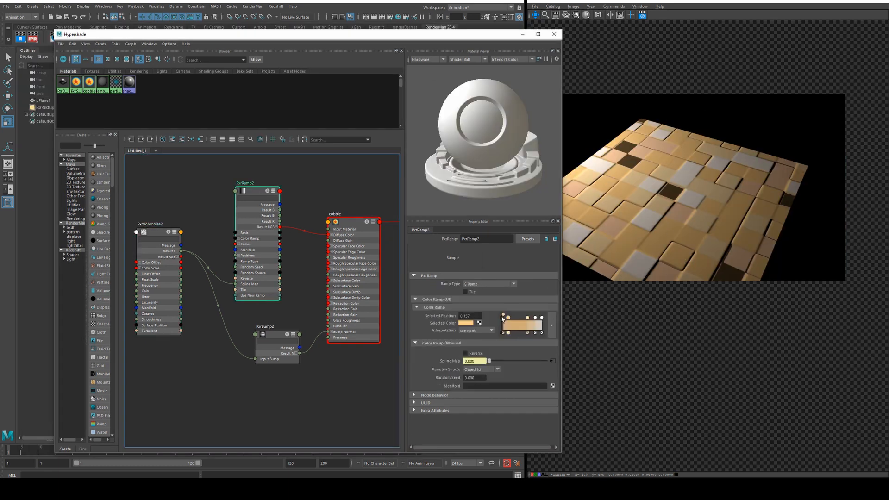
# - Minimise the Hypershade window to reveal the main scene view
pyautogui.click(465, 322)
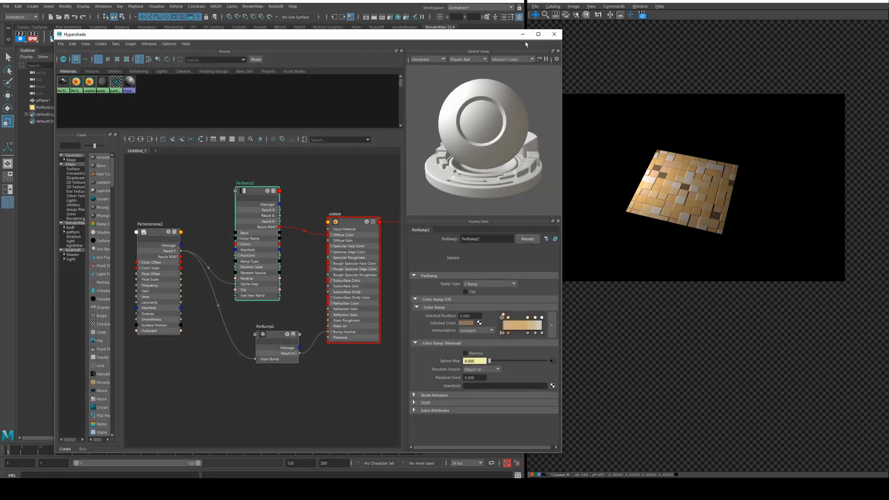
pyautogui.click(554, 34)
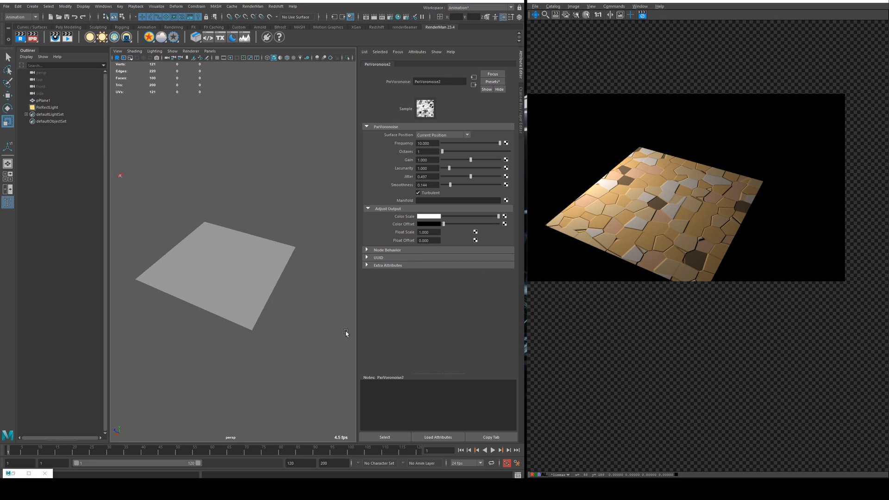
pyautogui.moveTo(296, 235)
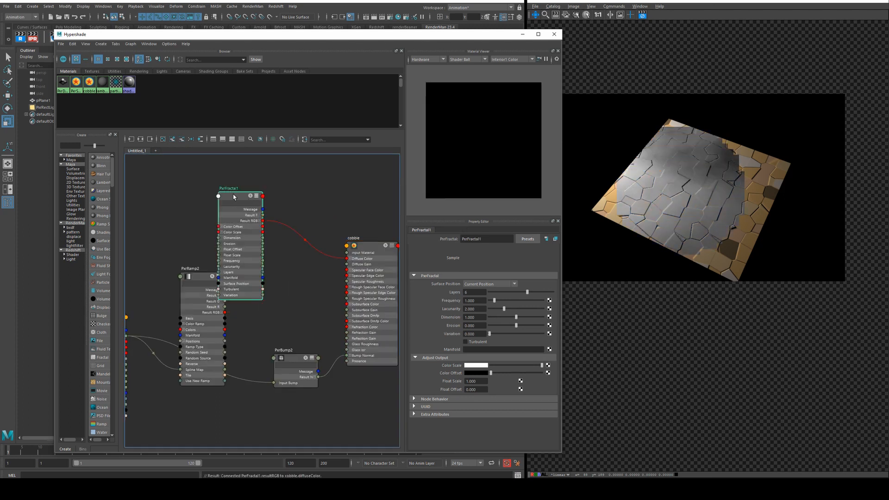
# - Move the new PxrFractal node clear of the PxrRamp2 node in the graph
pyautogui.moveTo(234, 191); pyautogui.dragTo(266, 173)
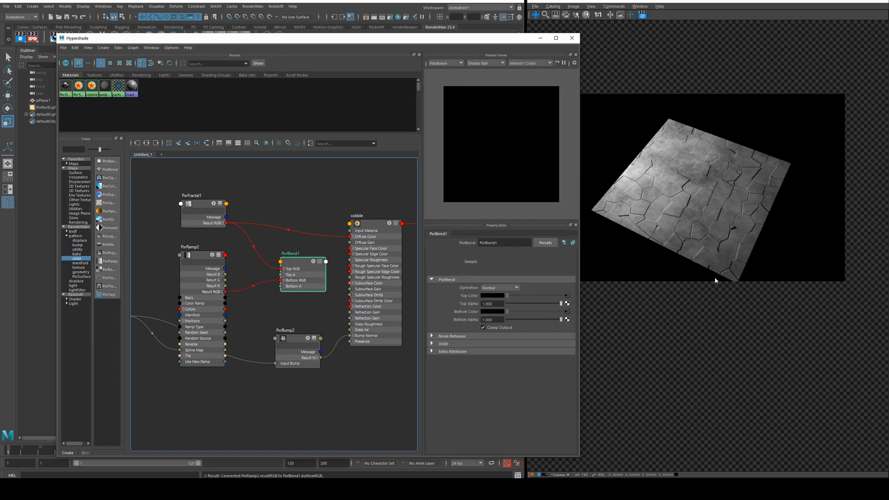
# - Set PxrBlend1's Operation to Multiply so the fractal darkens the ramp colours
pyautogui.click(500, 287)
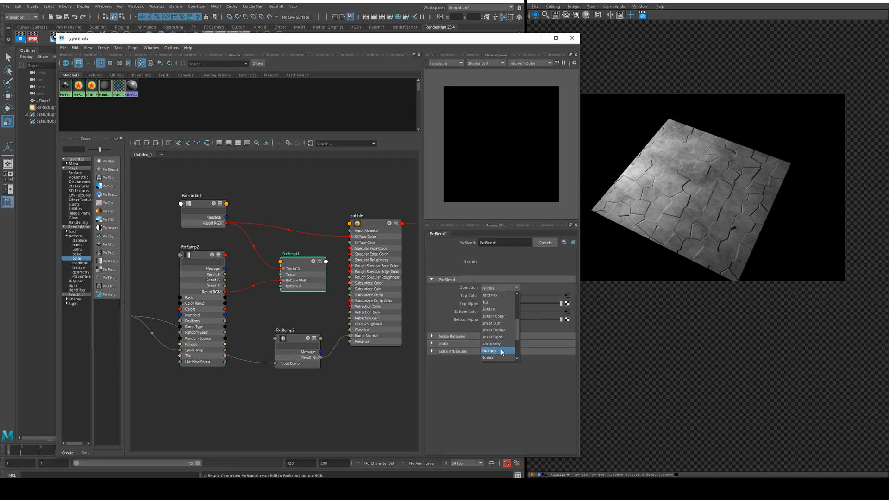
pyautogui.click(490, 350)
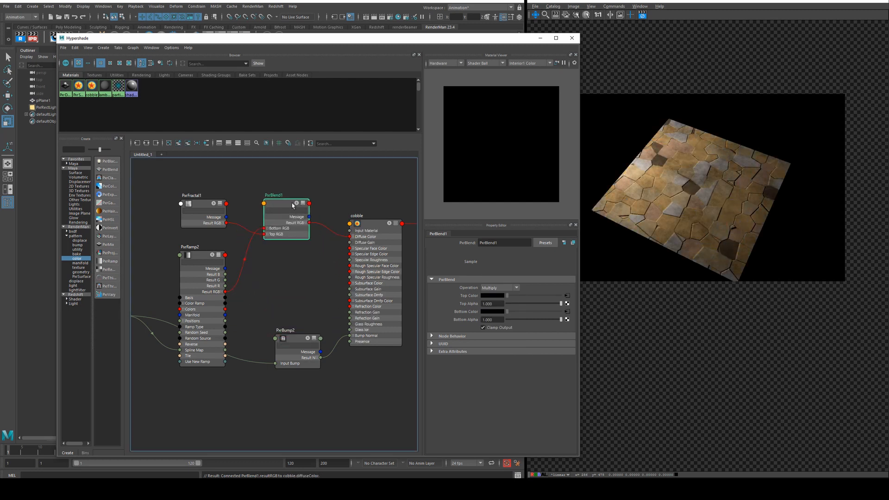
# - Set PxrBlend1 Top Alpha to 0.575, then select cobble to raise the Voronoise frequency
pyautogui.click(193, 213)
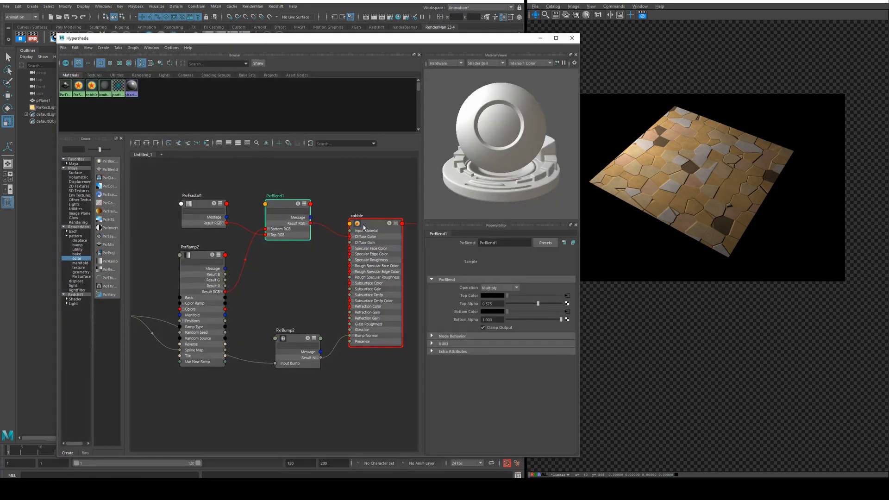
pyautogui.click(357, 224)
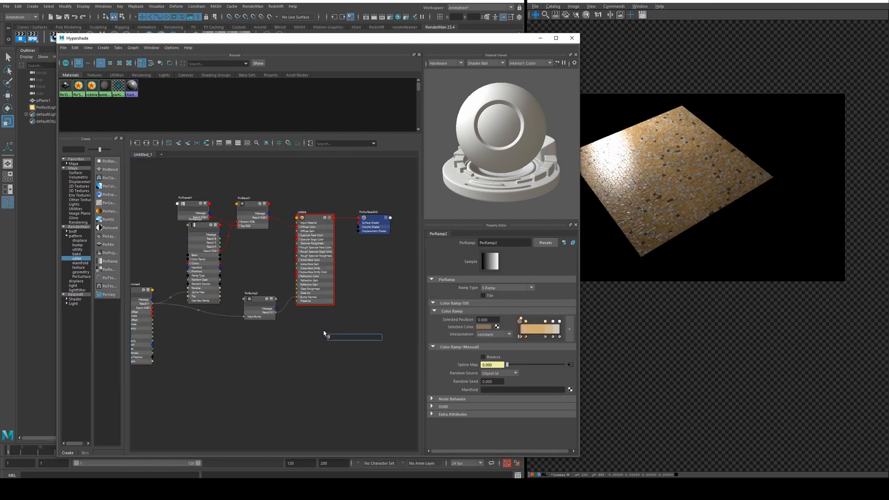
# - Create a PxrDisplace node from the Tab search and wire it to the shading group's displacement
pyautogui.write('displ')
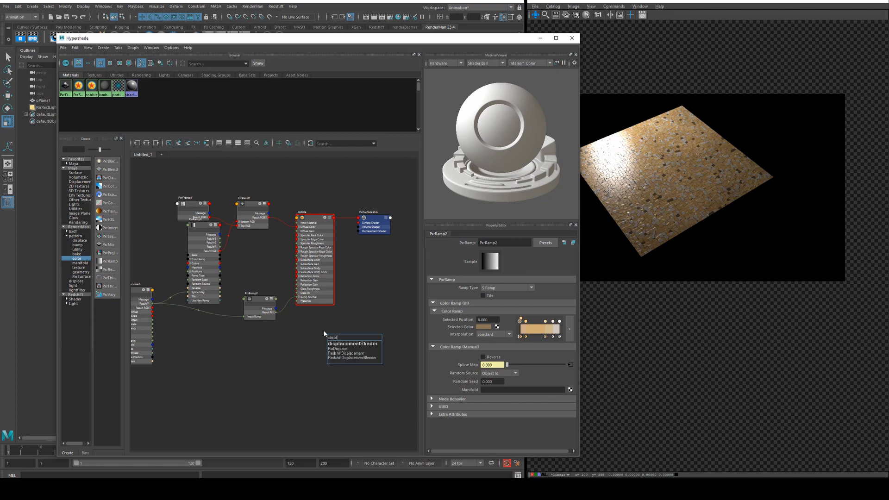
pyautogui.click(344, 342)
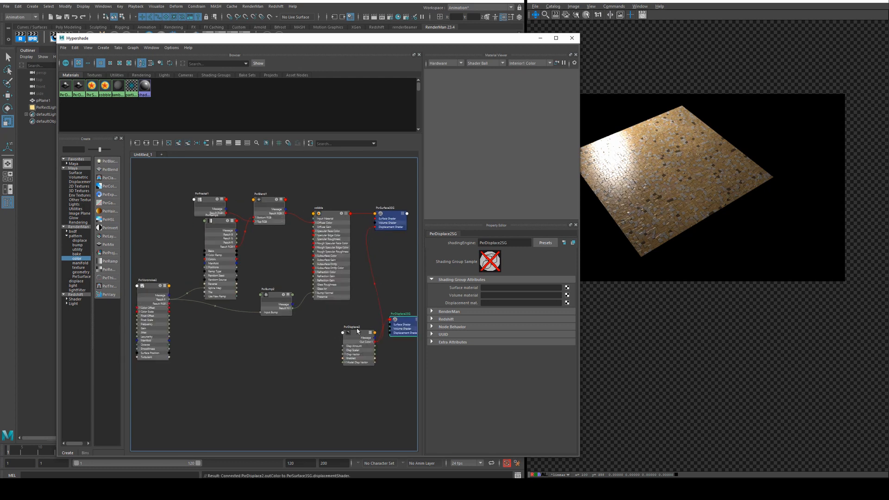
pyautogui.click(345, 335)
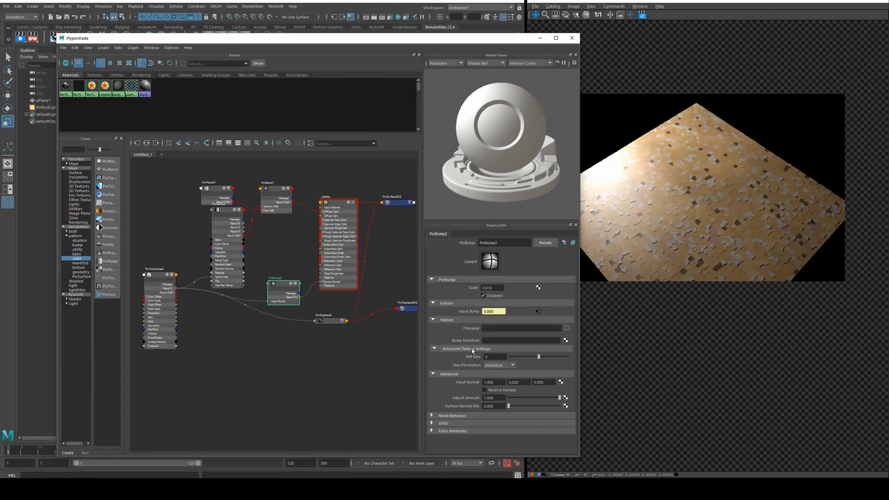
# - Give PxrDisplace2 a Gain of 0.0025 with Voronoise driving it
pyautogui.click(330, 321)
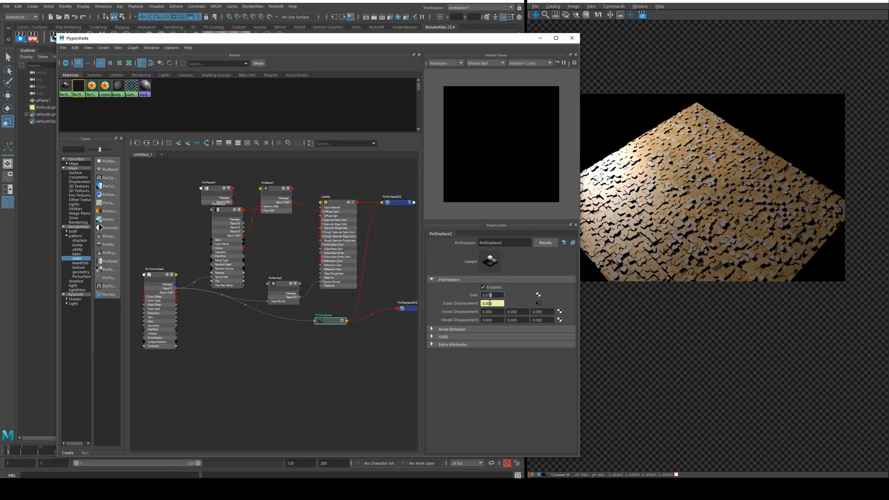
pyautogui.write('0.0025')
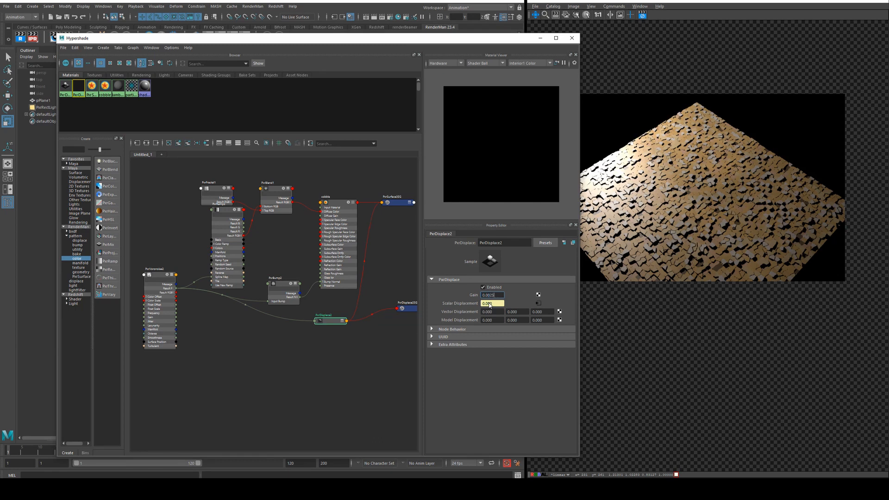